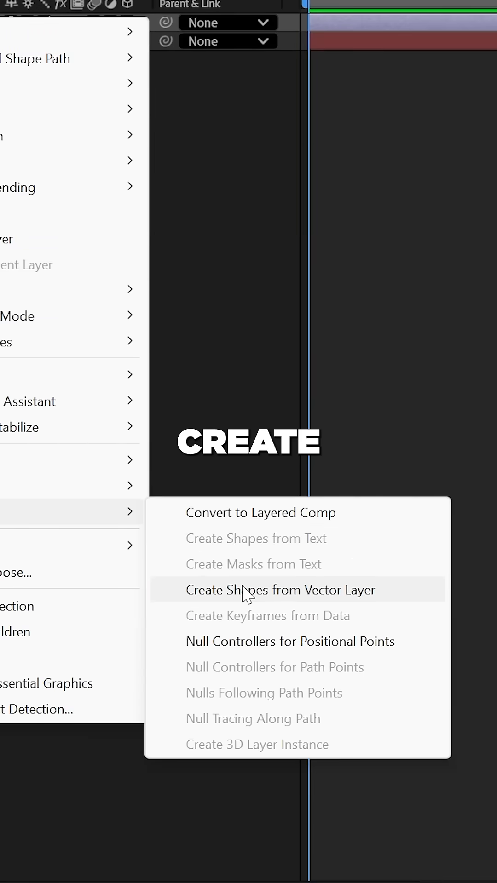
- Create shapes from Bolt.ai, make Bolt Outlines 3D, and reach its bevel style options
{"action": "left_click", "coordinate": [280, 589]}
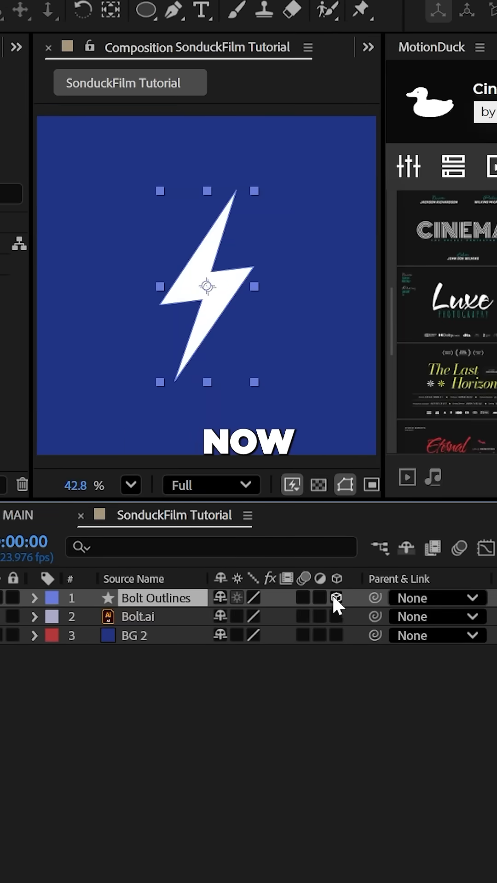
{"action": "left_click", "coordinate": [335, 597]}
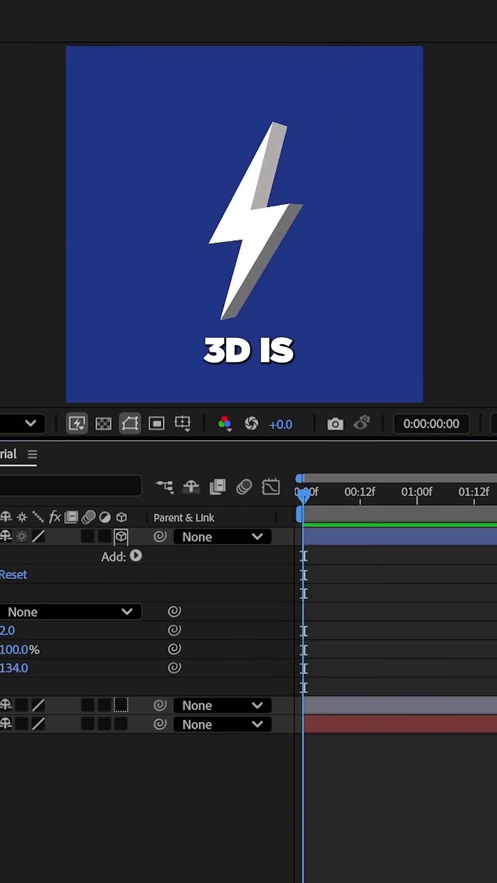
{"action": "left_click", "coordinate": [308, 611]}
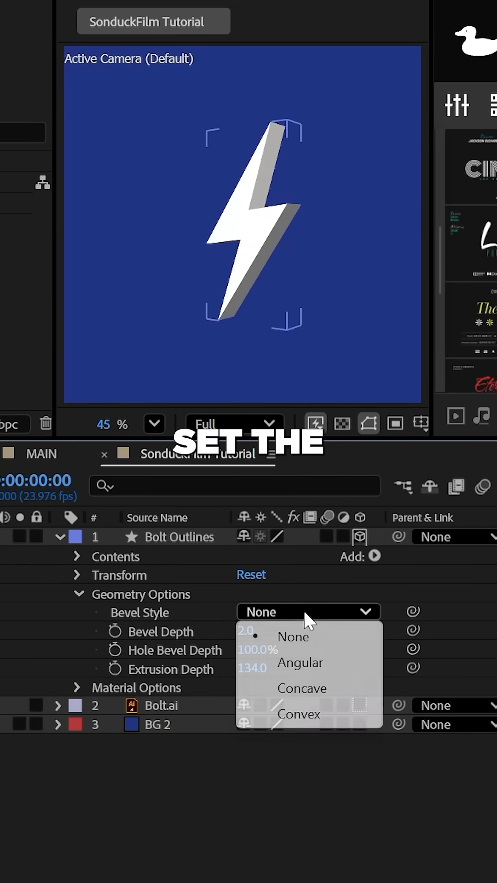
{"action": "left_click", "coordinate": [294, 637]}
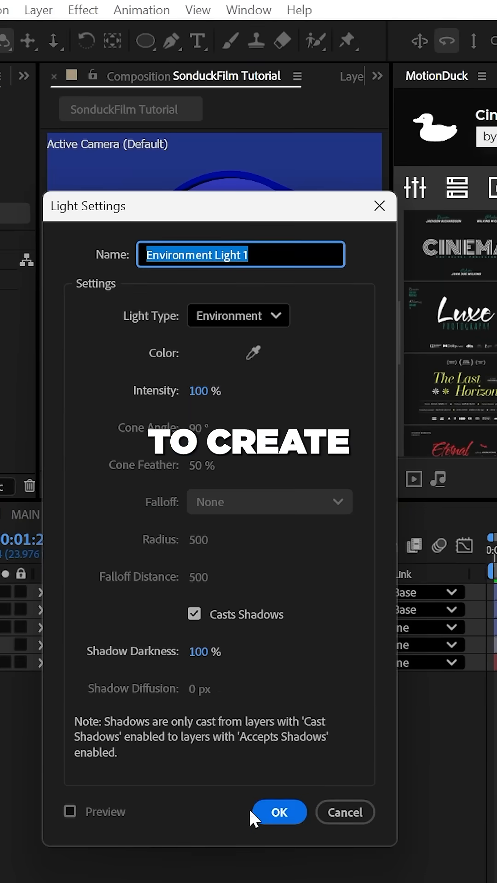
- Confirm the new Environment light so it is added to the scene
{"action": "left_click", "coordinate": [278, 812]}
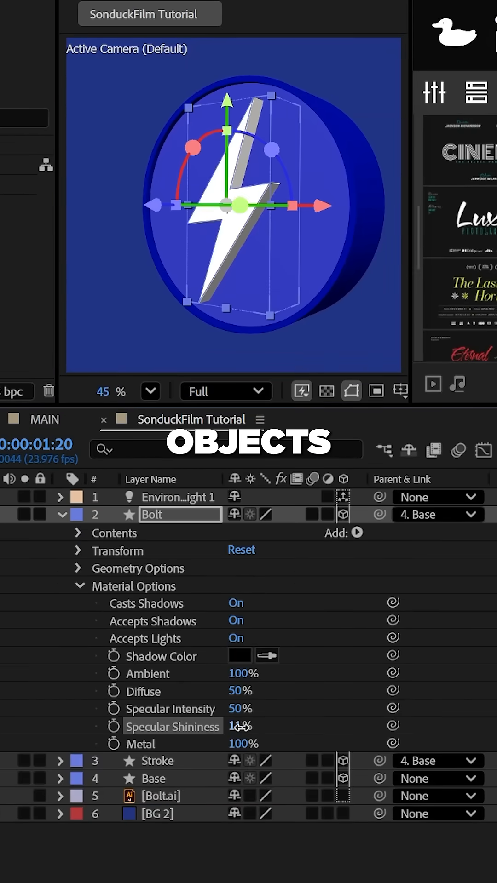